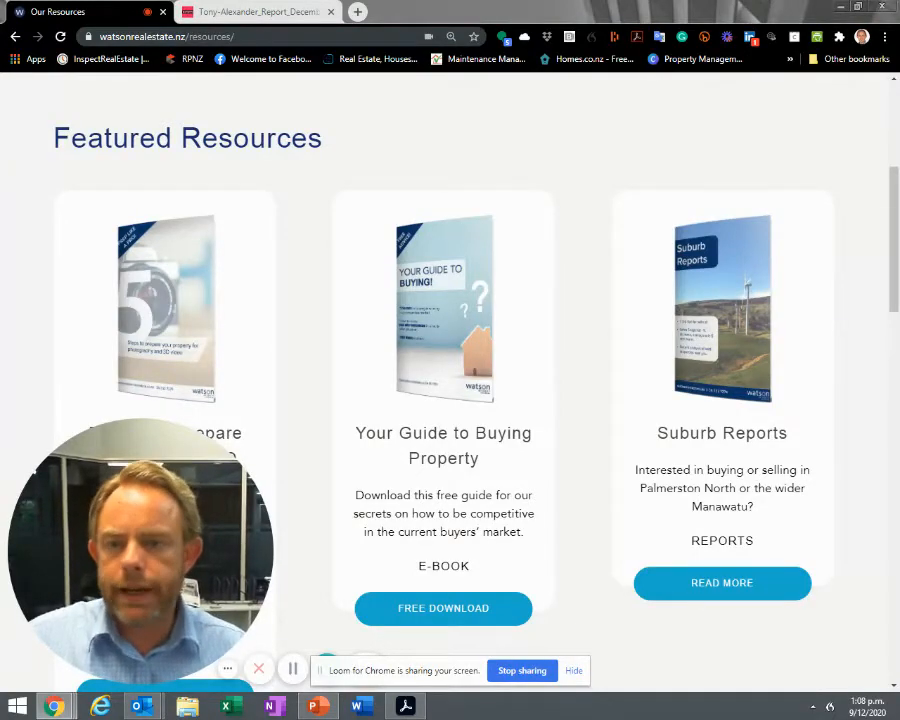
# Step: Scroll the Our Resources page past Featured Resources to the filter-based resource list
pyautogui.scroll(-3)
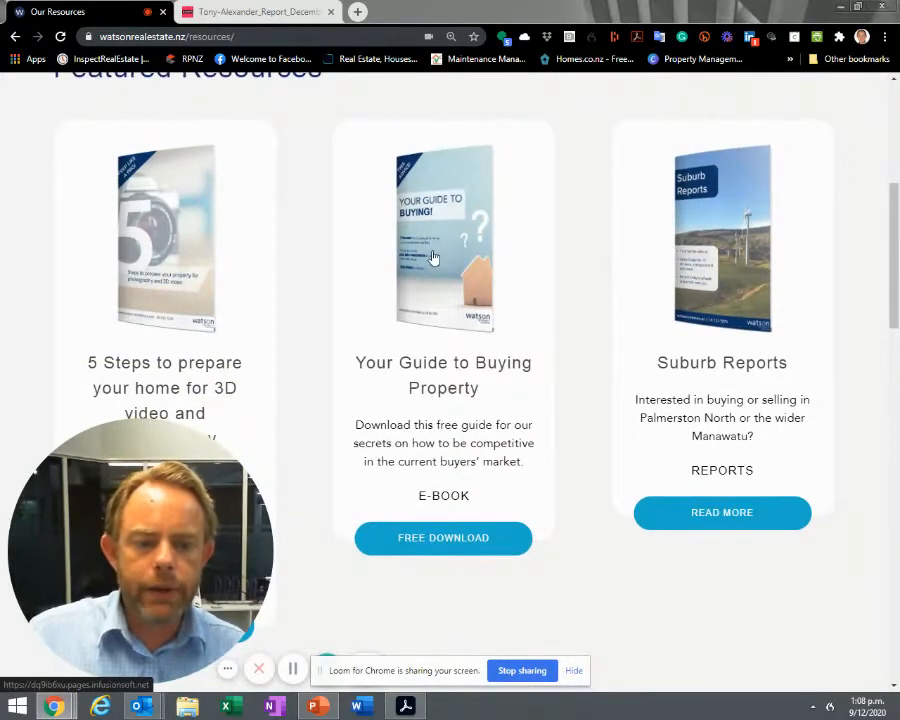
pyautogui.scroll(-3)
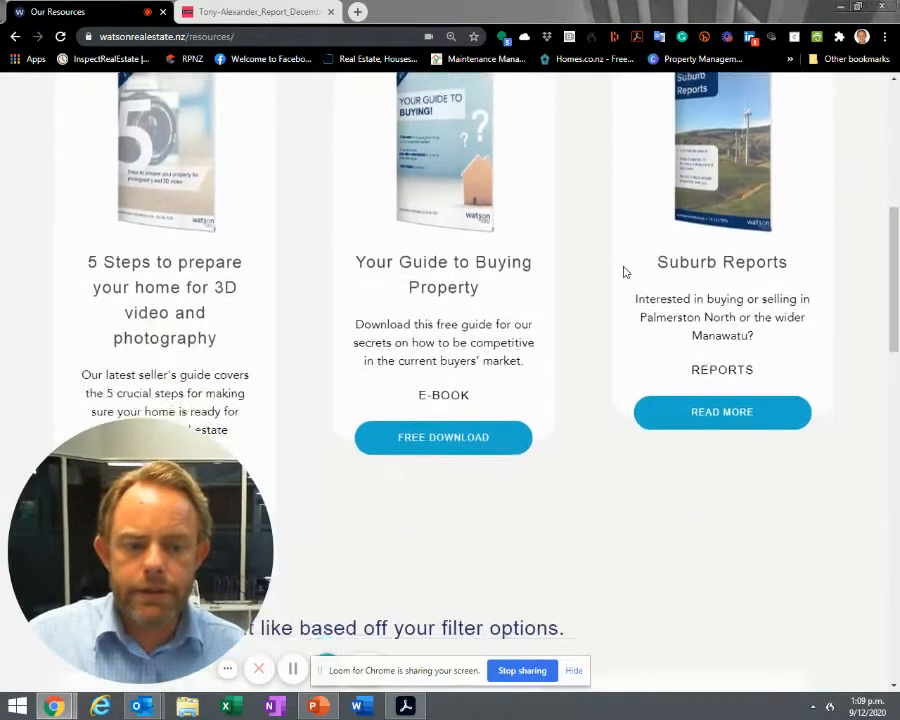
pyautogui.scroll(-3)
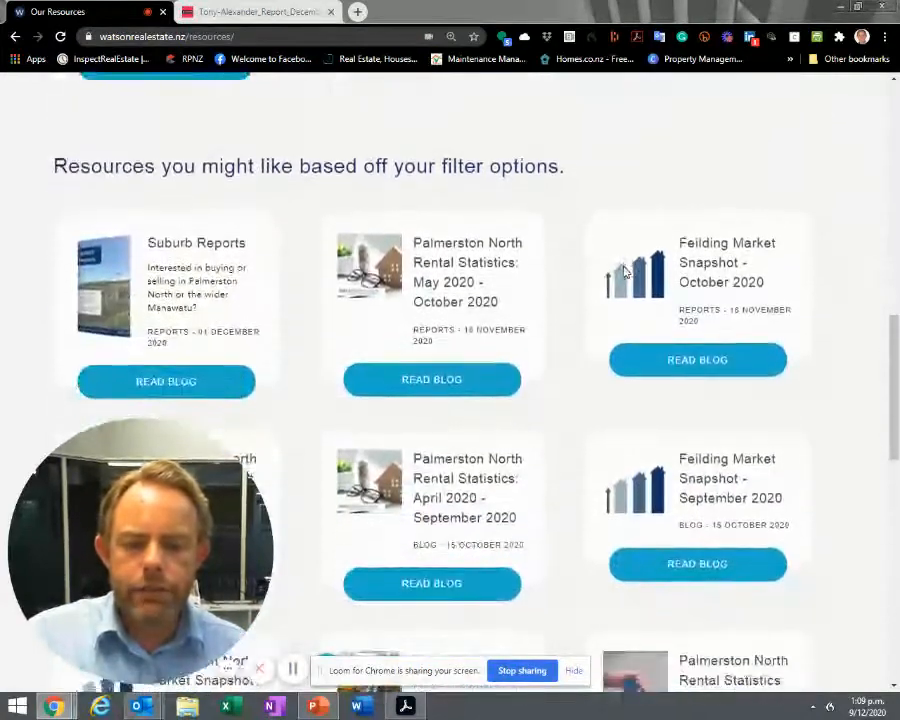
pyautogui.scroll(-3)
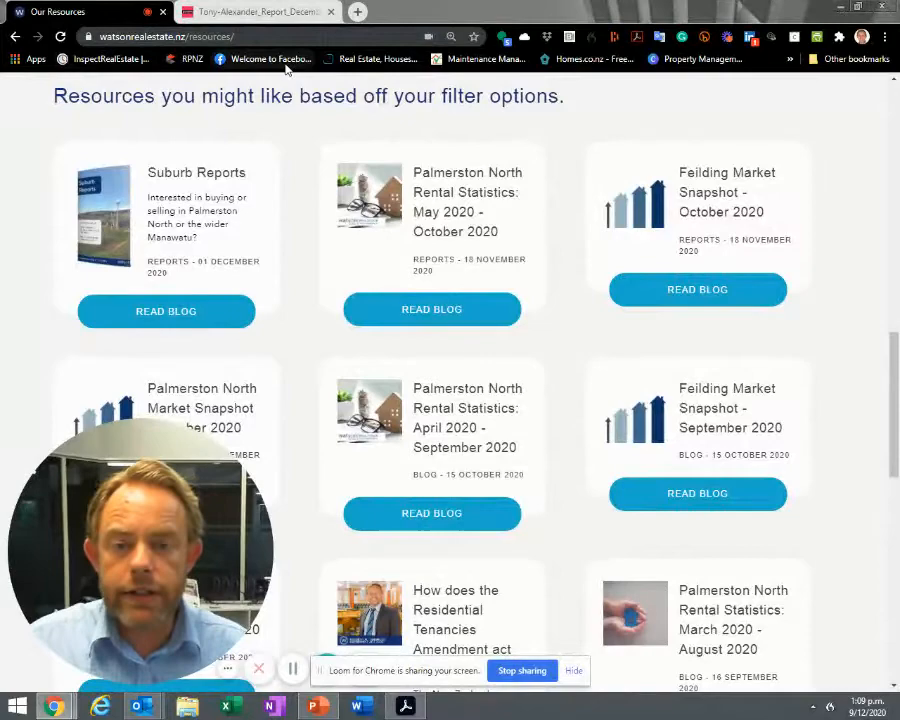
pyautogui.moveTo(256, 12)
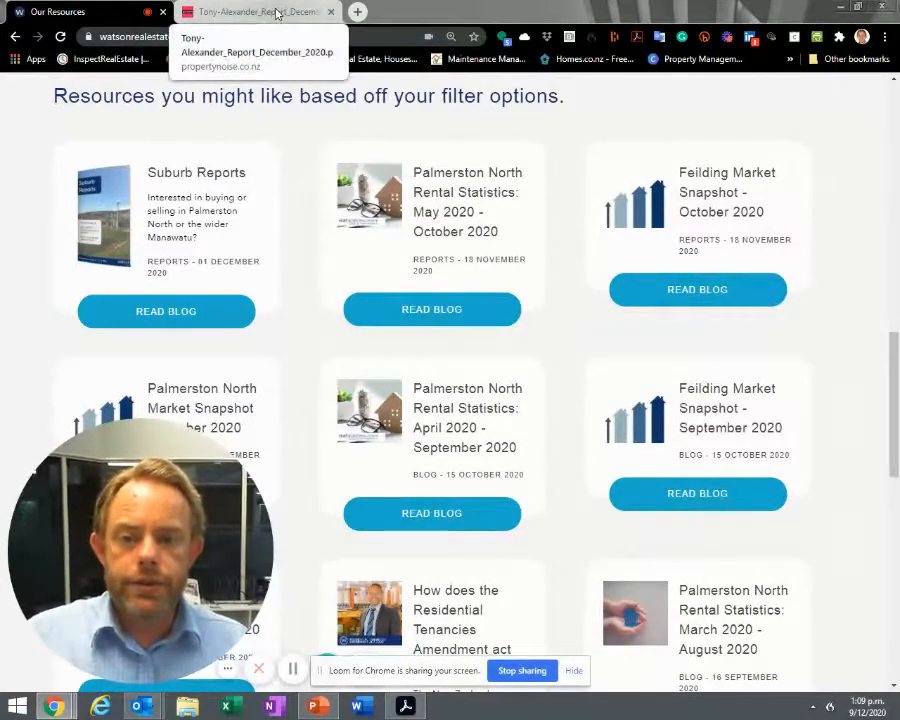
# Step: Switch to the Tony-Alexander_Report_December_2020.pdf and scroll past the cover to page 2
pyautogui.click(250, 12)
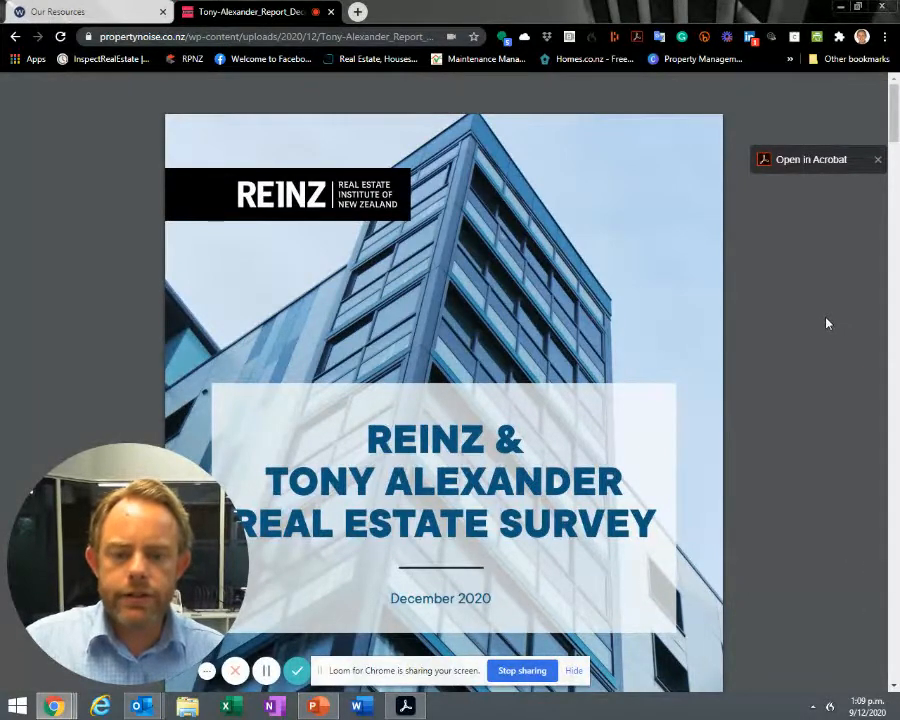
pyautogui.moveTo(820, 344)
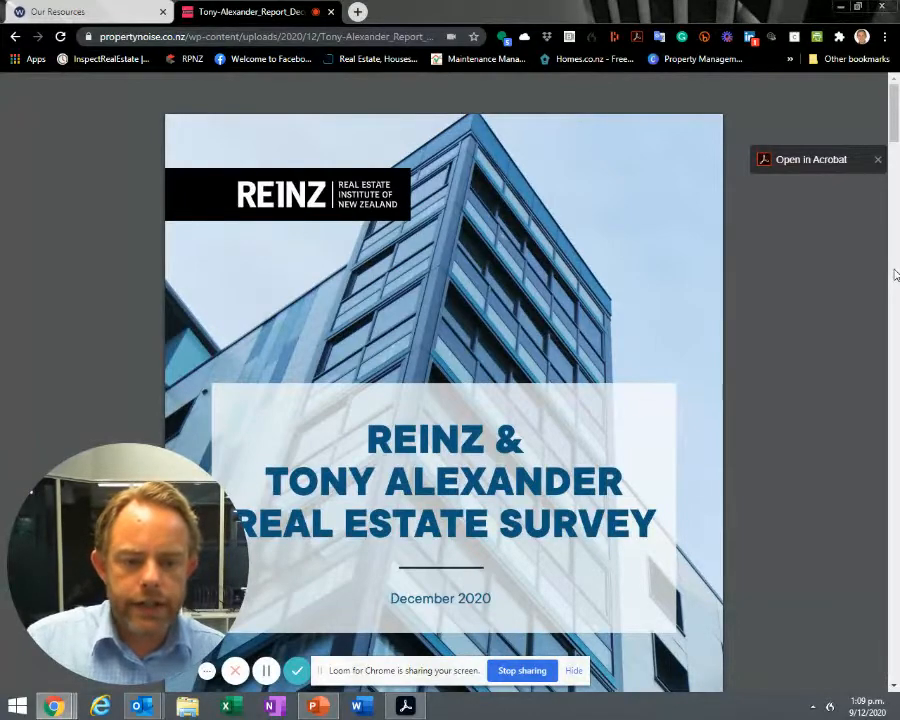
pyautogui.scroll(-3)
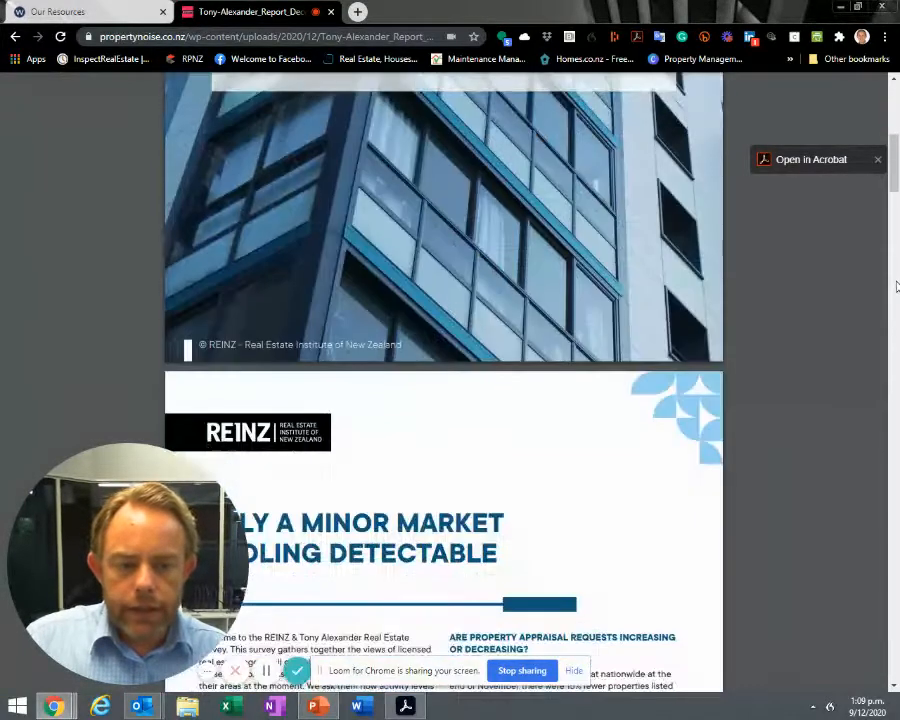
pyautogui.scroll(-3)
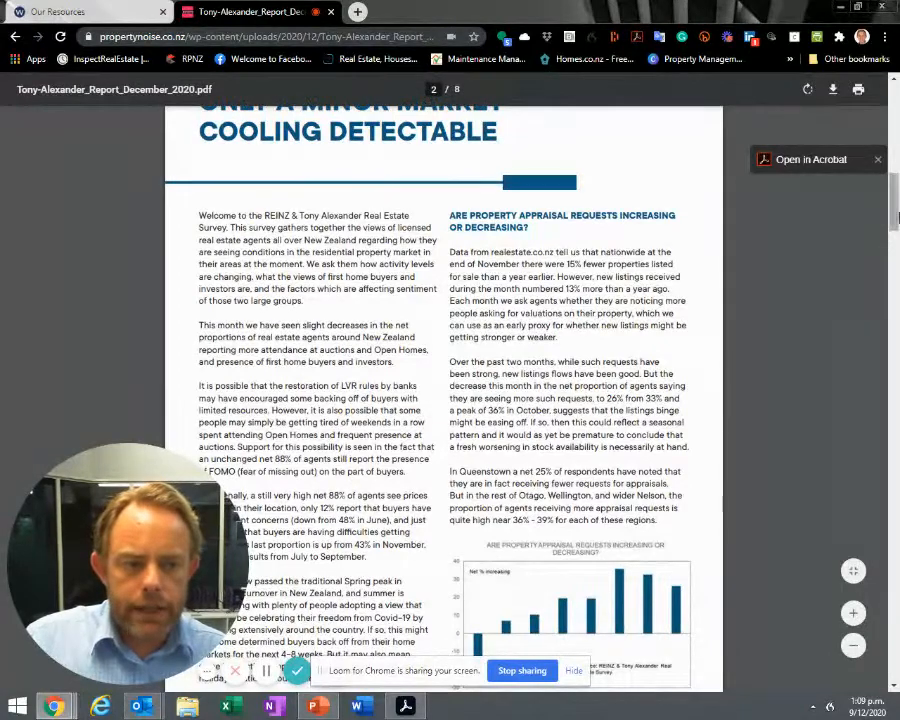
pyautogui.scroll(-3)
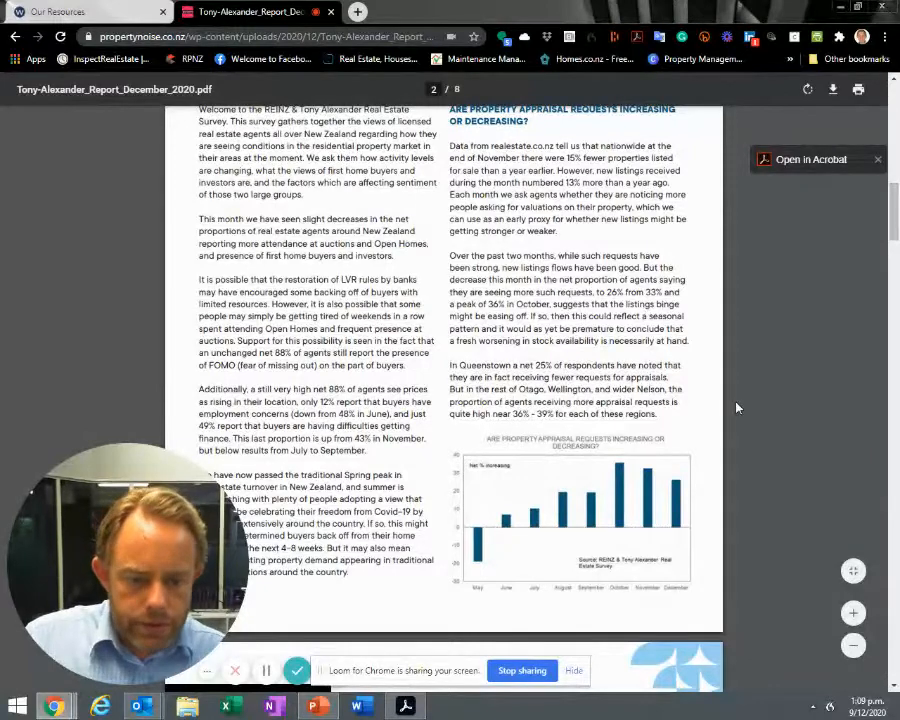
pyautogui.moveTo(686, 488)
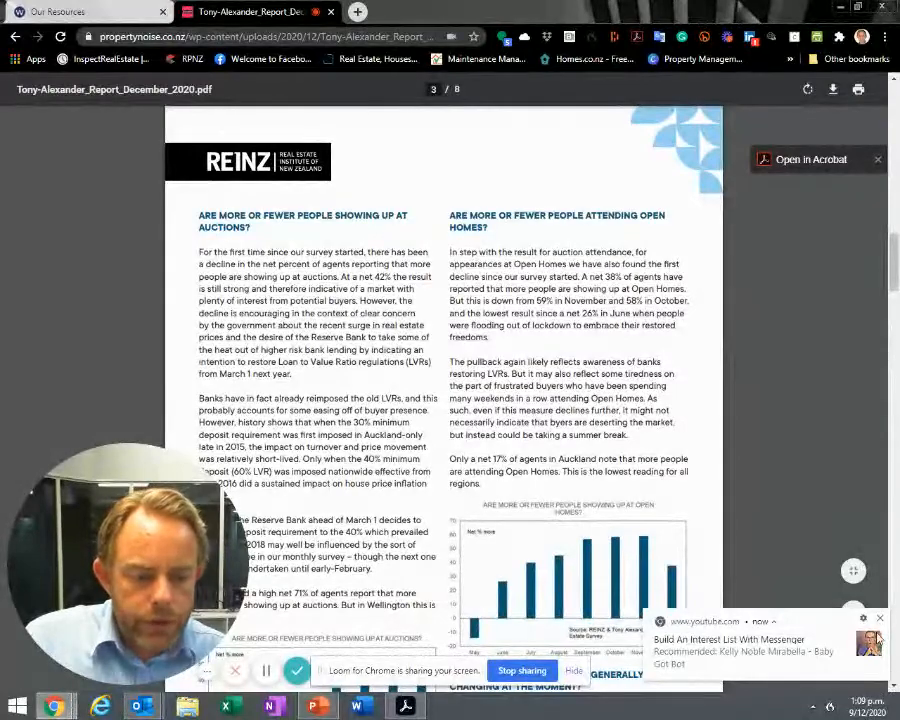
# Step: Scroll to page 3 with the auction and open home charts
pyautogui.scroll(-3)
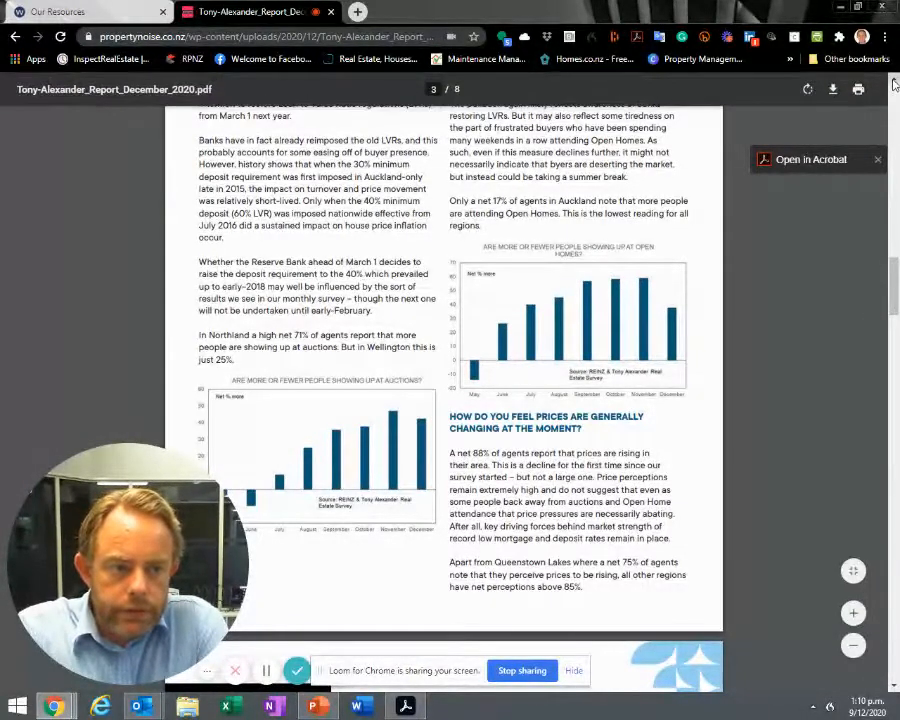
pyautogui.scroll(3)
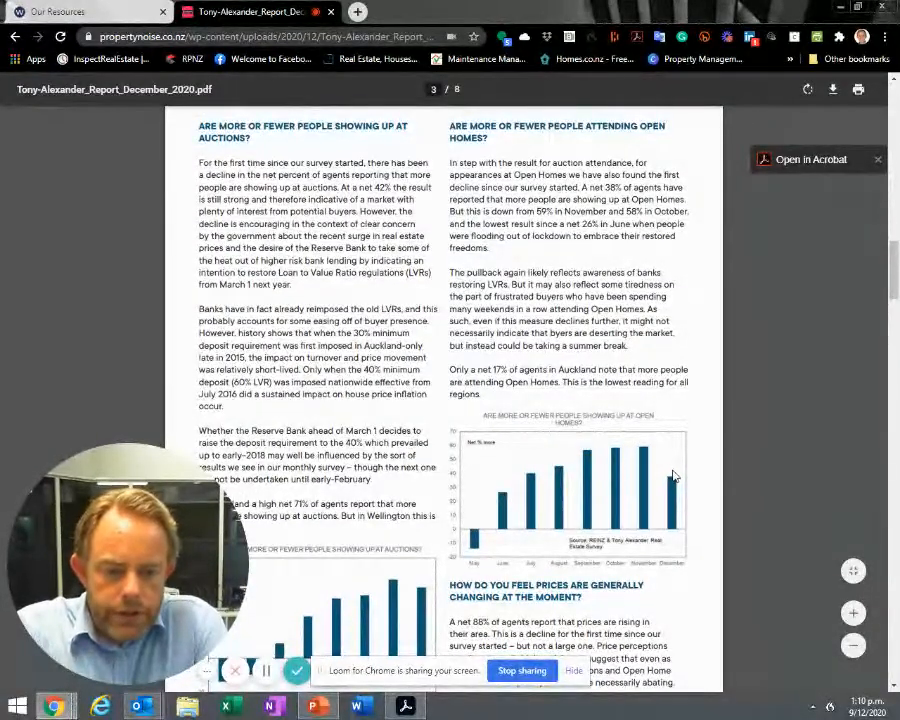
pyautogui.moveTo(828, 380)
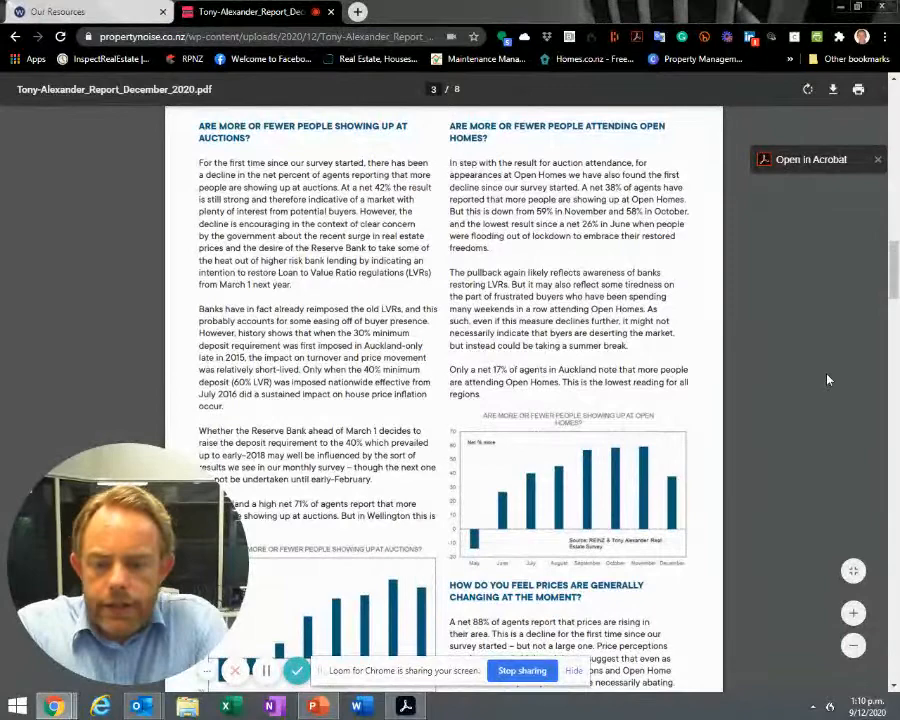
pyautogui.moveTo(884, 330)
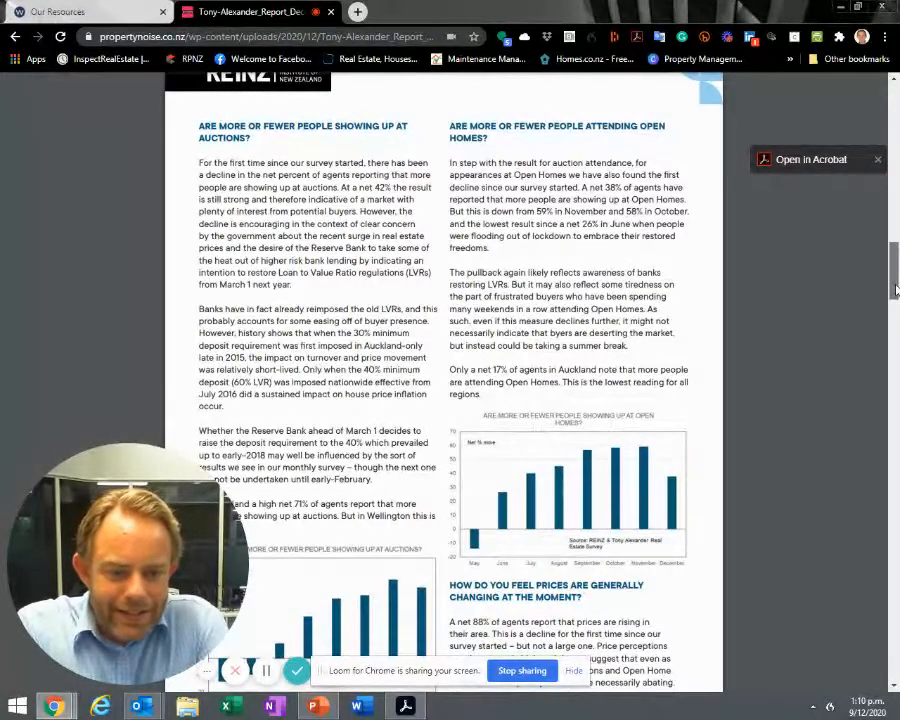
pyautogui.scroll(-3)
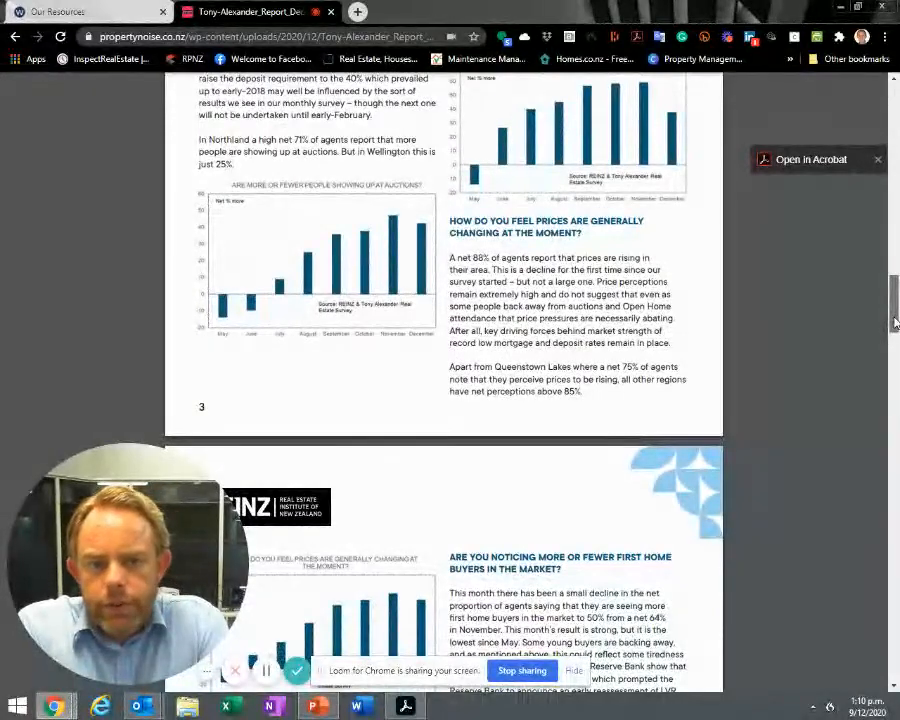
# Step: Scroll through page 4's first home buyers, FOMO and investors charts to its end
pyautogui.scroll(-3)
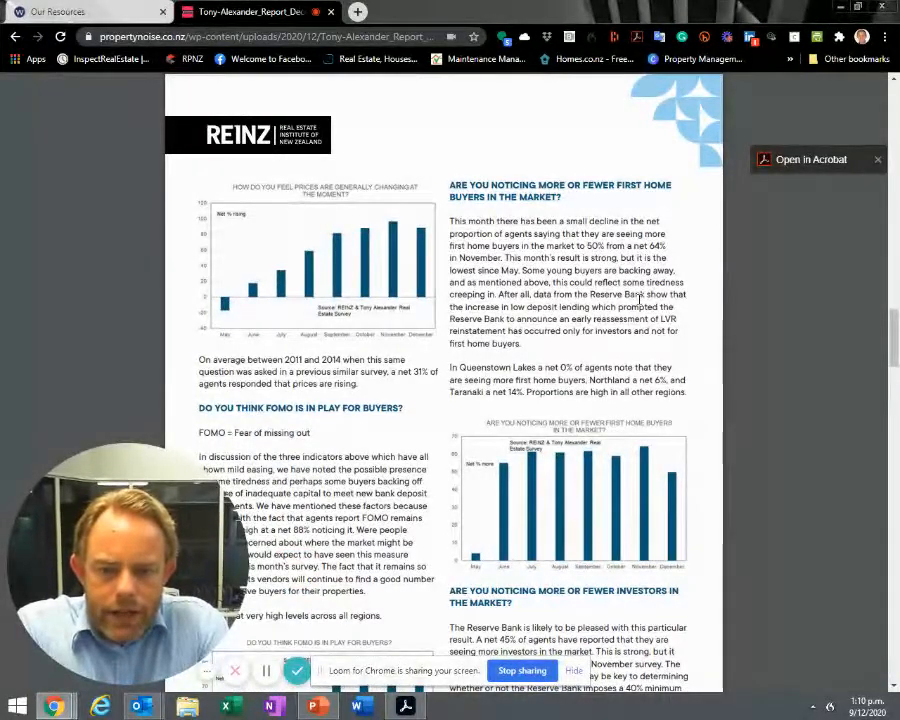
pyautogui.scroll(-3)
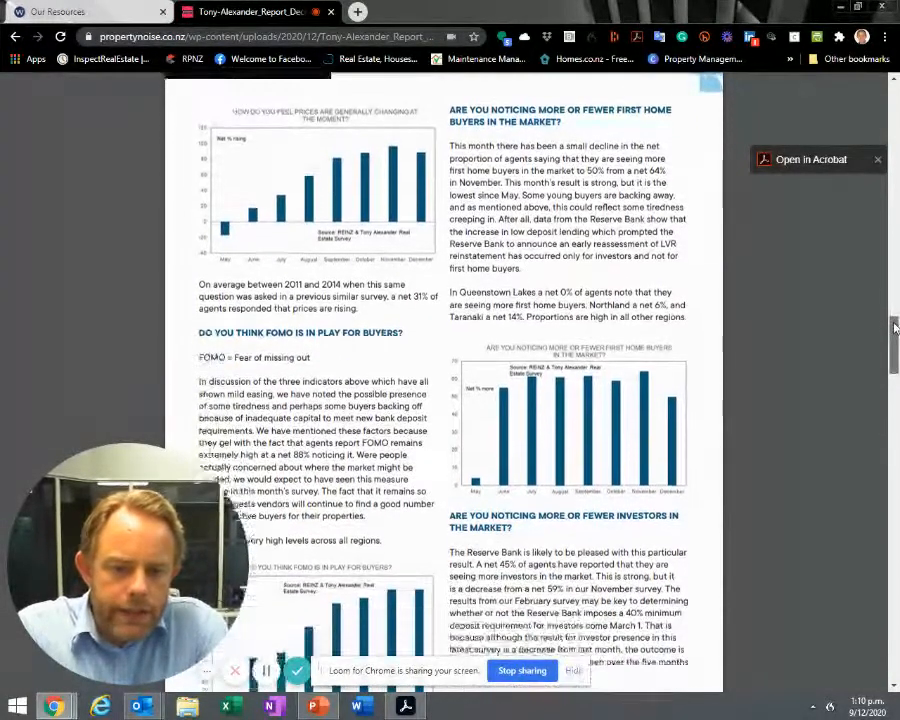
pyautogui.scroll(-3)
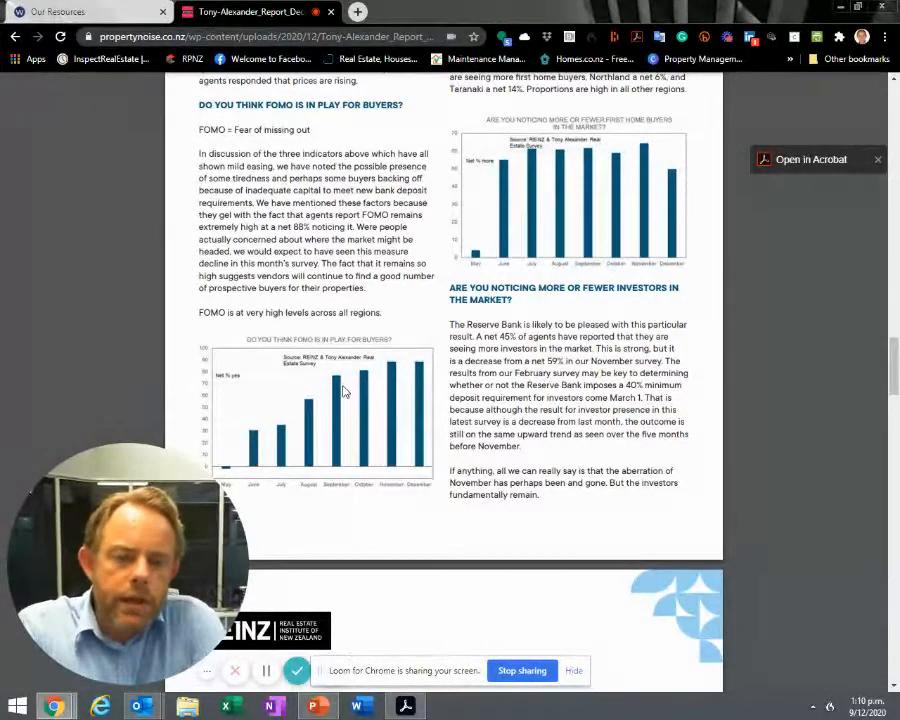
pyautogui.scroll(-3)
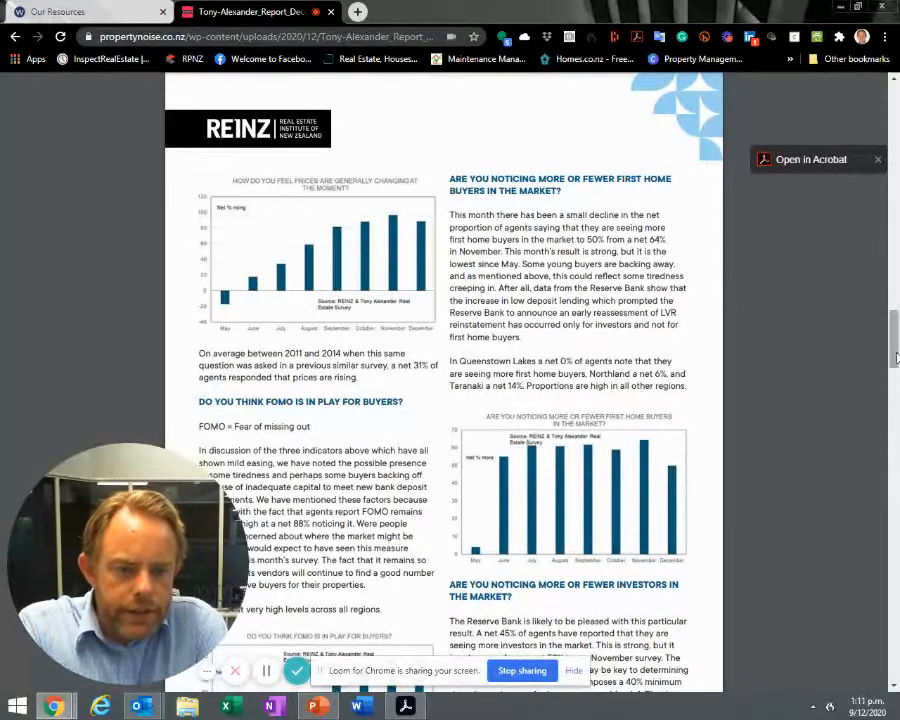
pyautogui.scroll(-3)
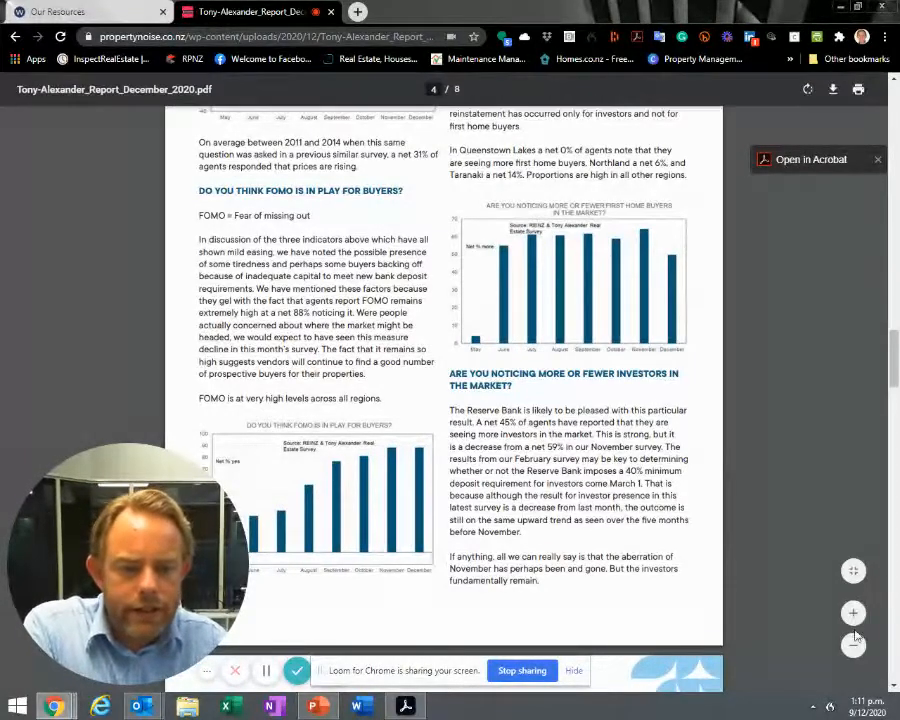
pyautogui.scroll(-3)
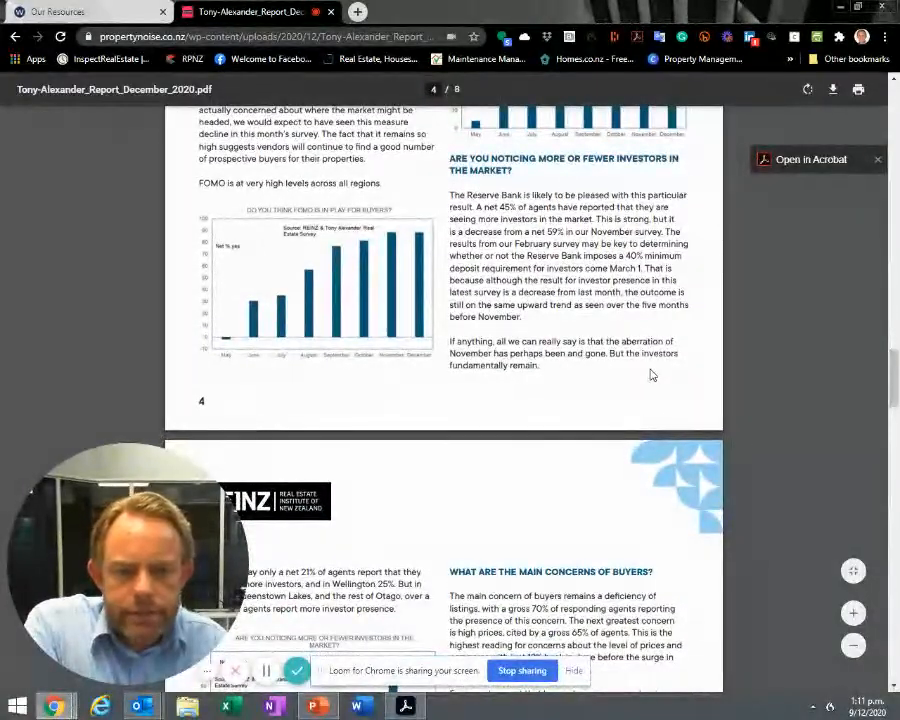
# Step: Scroll to page 5's Main Concerns of Buyers and offshore enquiries charts
pyautogui.scroll(-3)
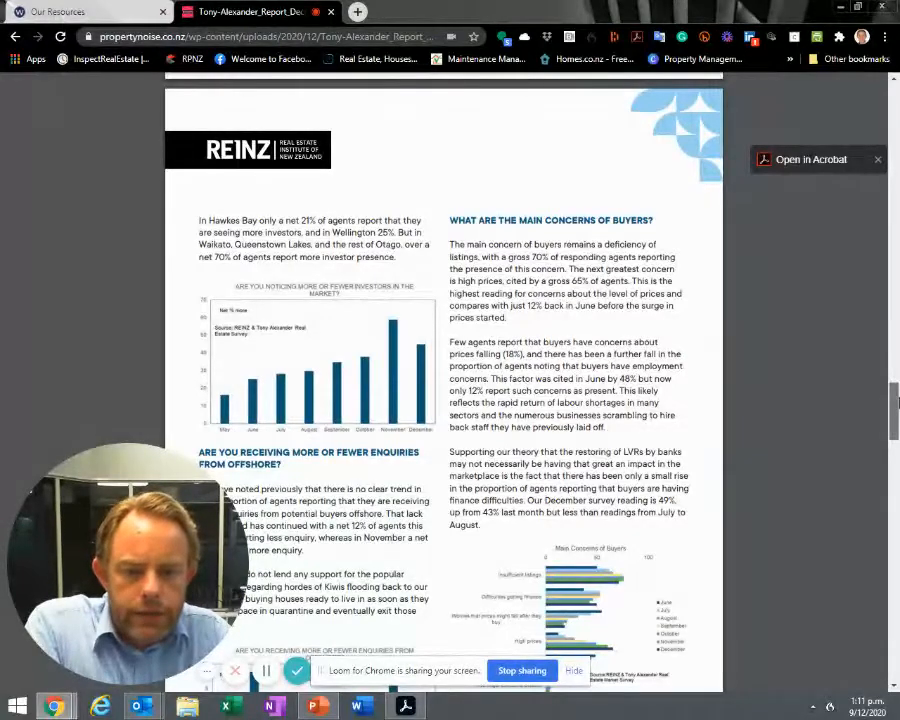
pyautogui.scroll(-3)
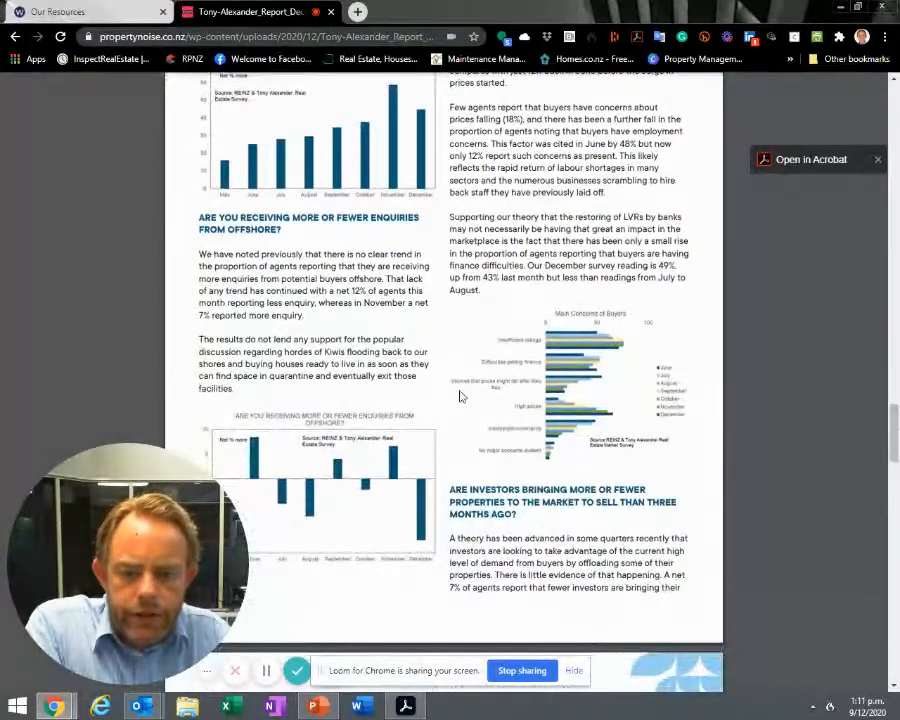
pyautogui.scroll(-3)
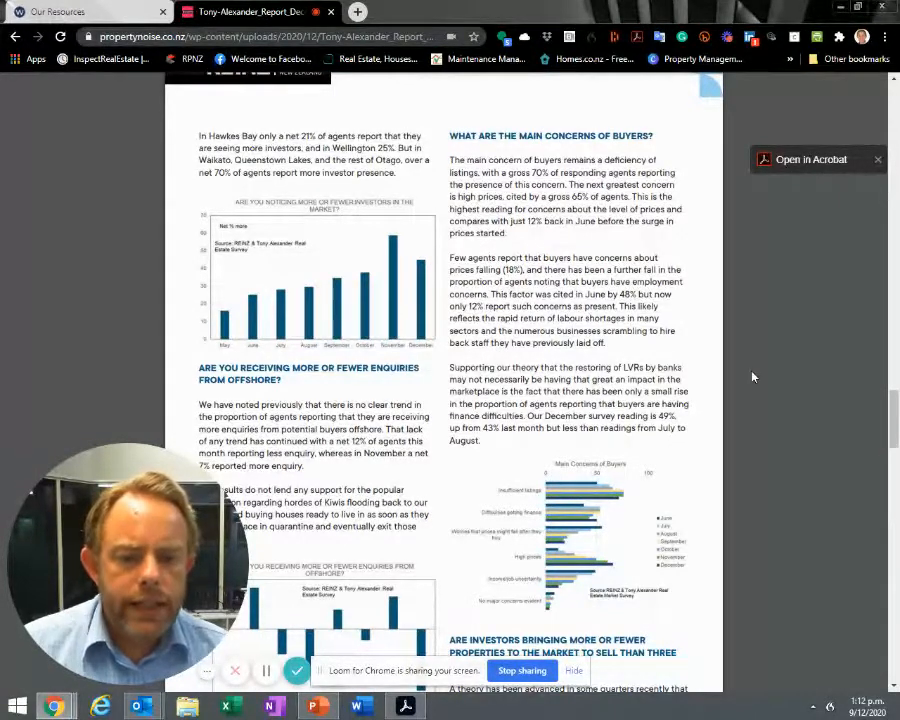
pyautogui.moveTo(828, 388)
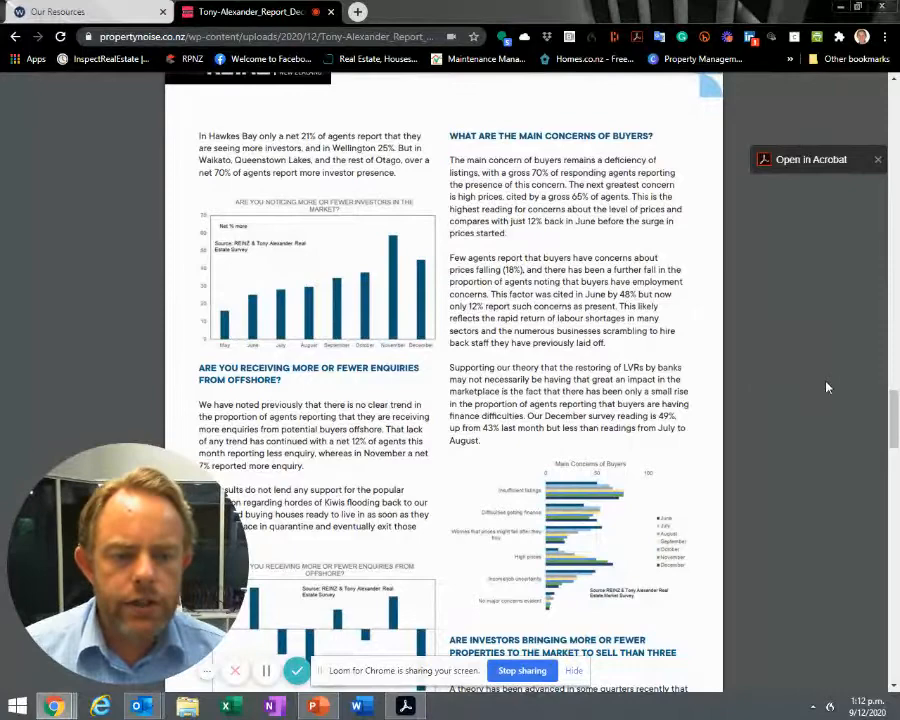
pyautogui.scroll(-3)
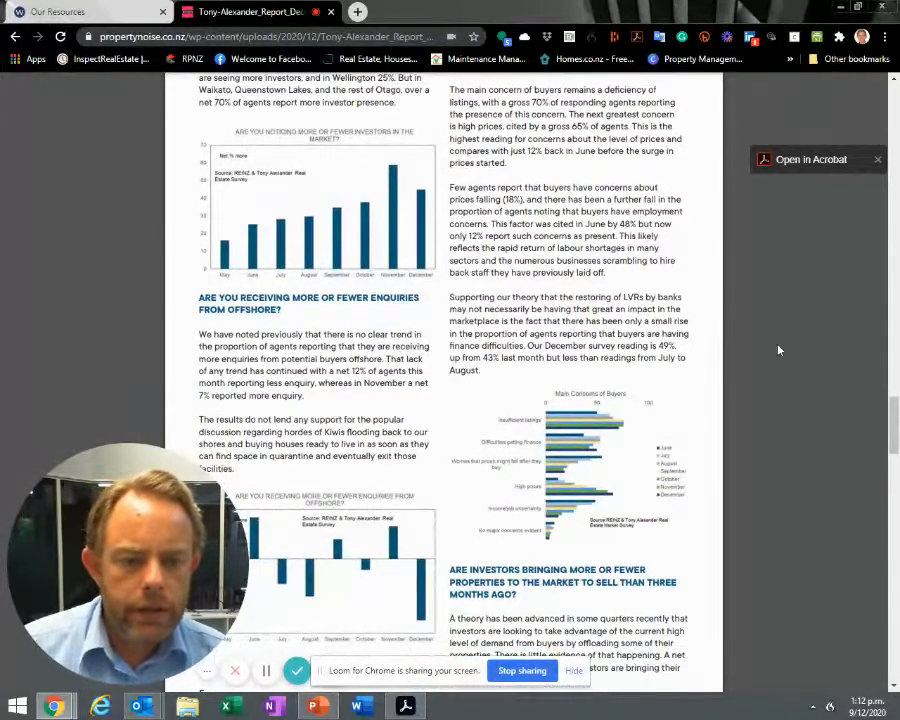
pyautogui.scroll(-3)
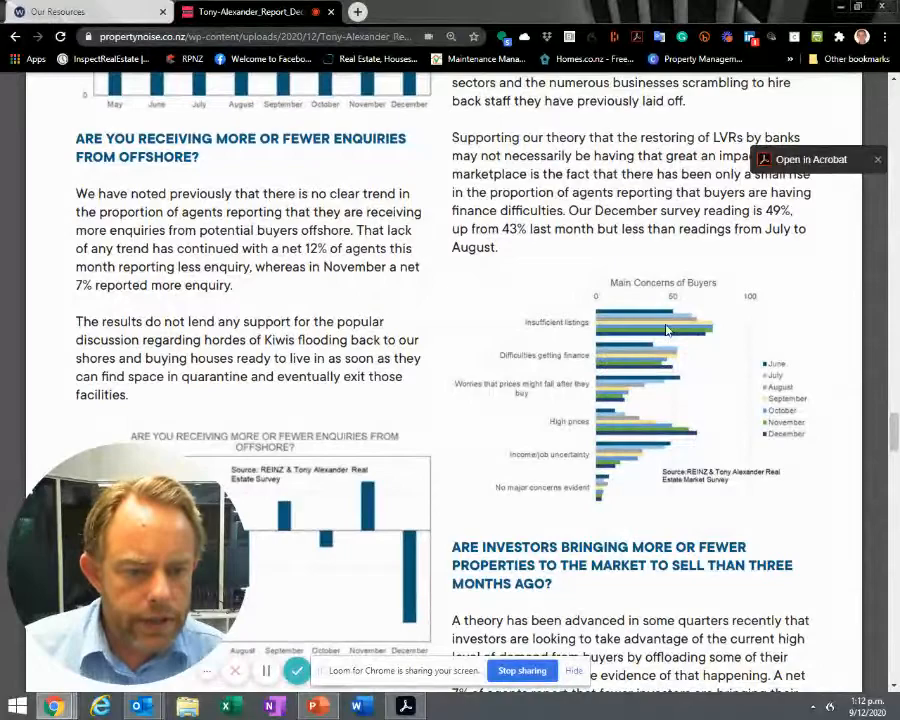
pyautogui.moveTo(676, 336)
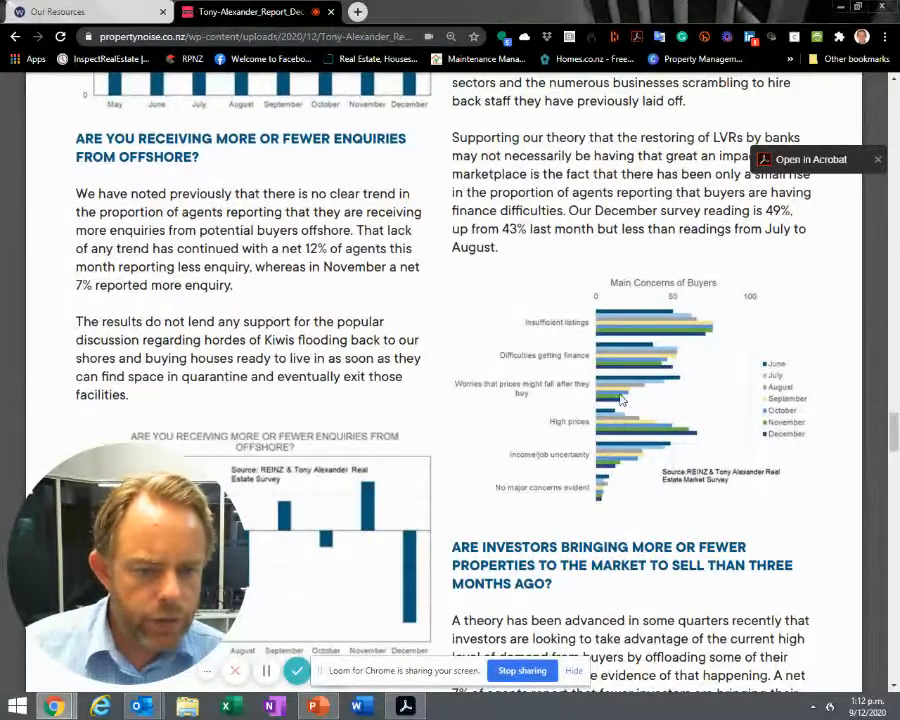
pyautogui.moveTo(680, 398)
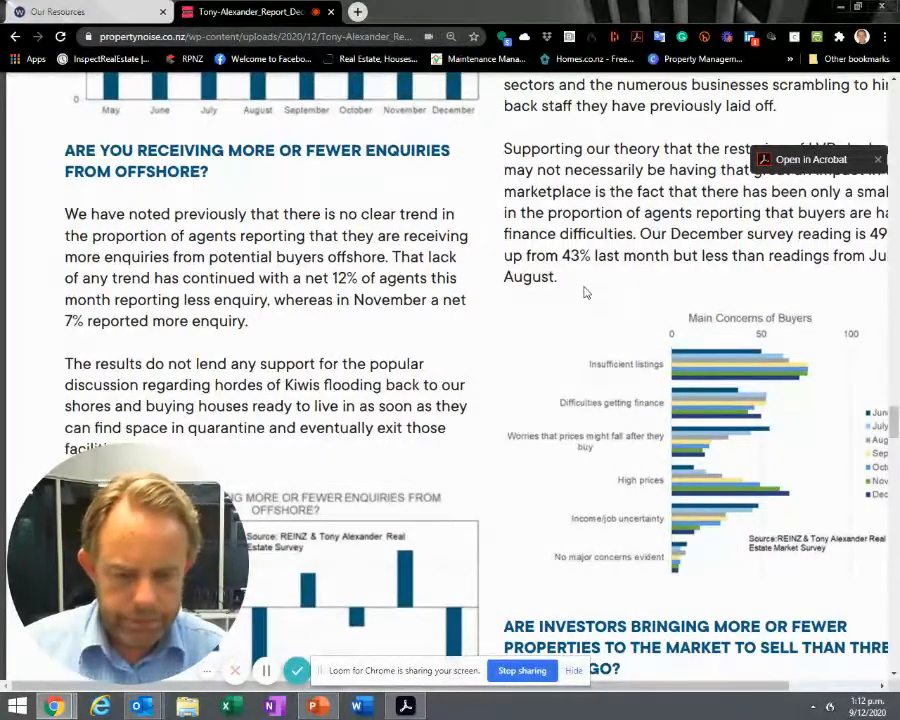
# Step: Scroll past the buyer concerns chart to the investors-bringing-properties-to-market section
pyautogui.scroll(-3)
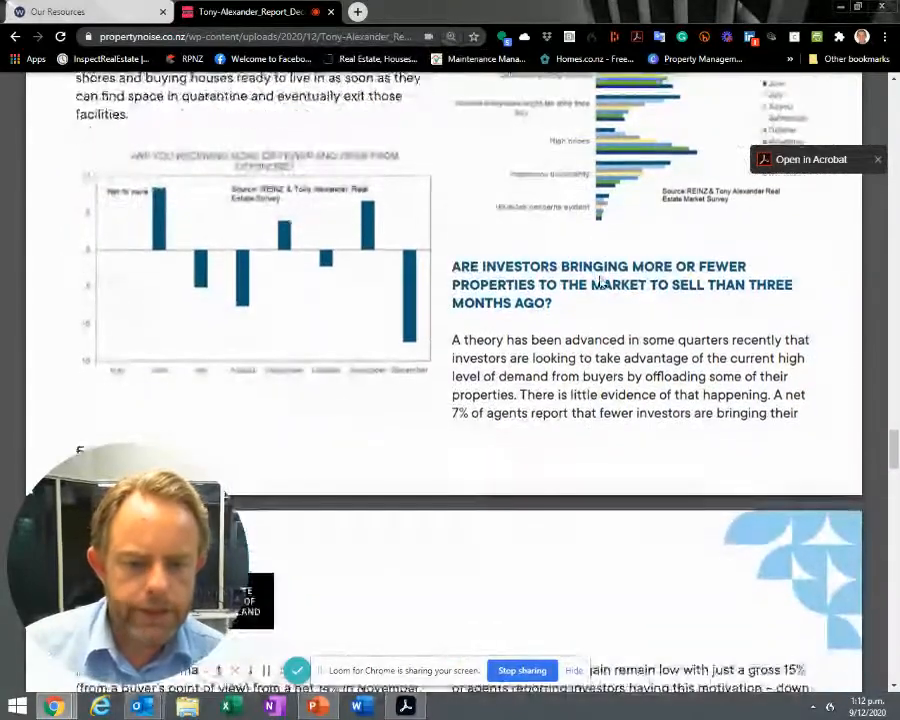
# Step: Scroll through the investor bar chart and Factors Motivating Investor Demand chart to page 6's top
pyautogui.scroll(-3)
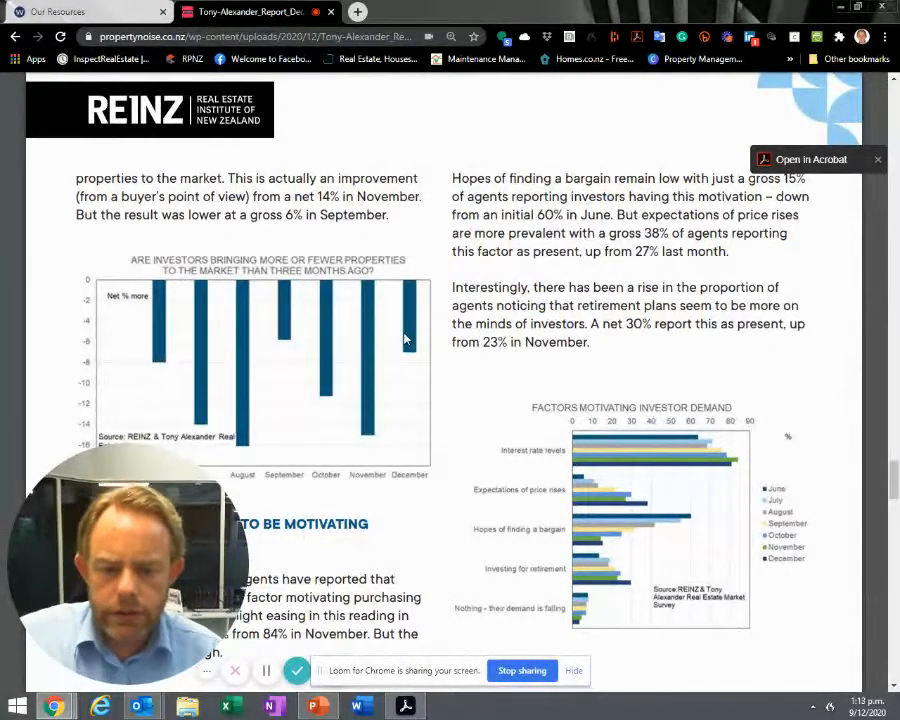
pyautogui.scroll(-3)
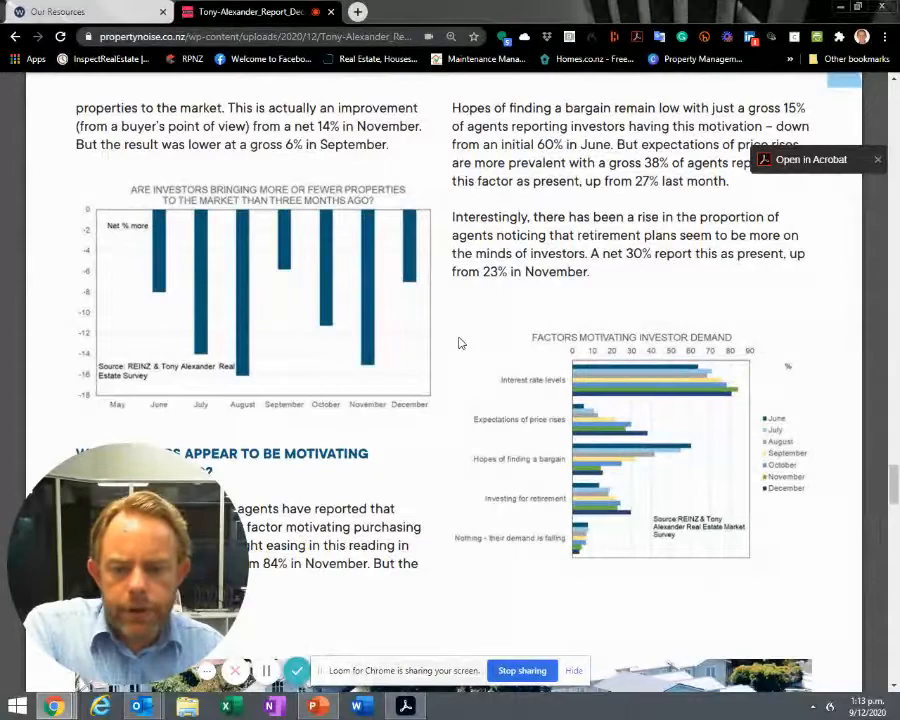
pyautogui.scroll(-3)
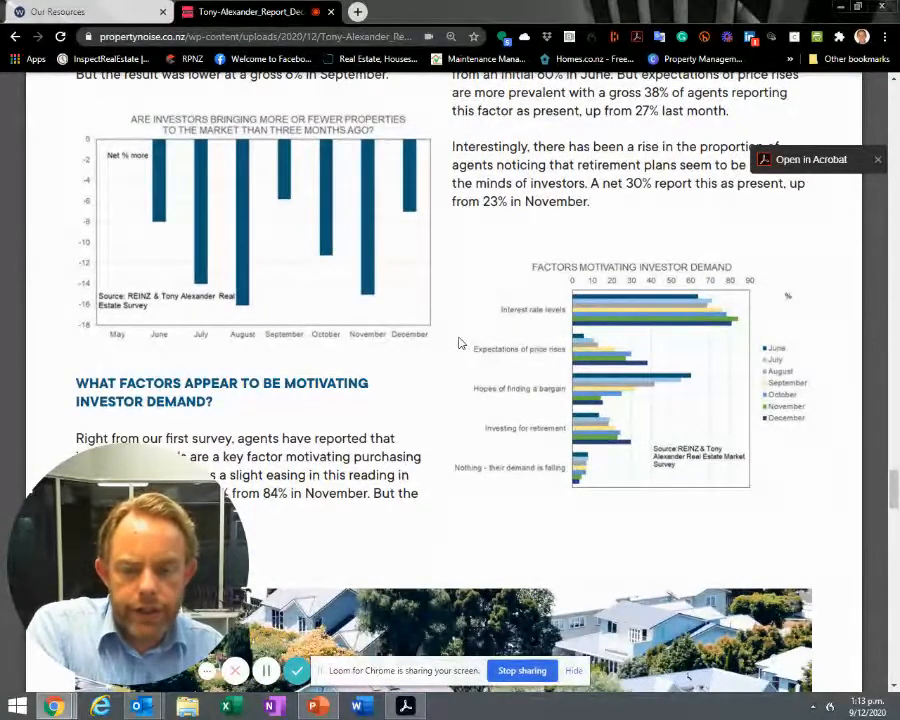
pyautogui.scroll(-3)
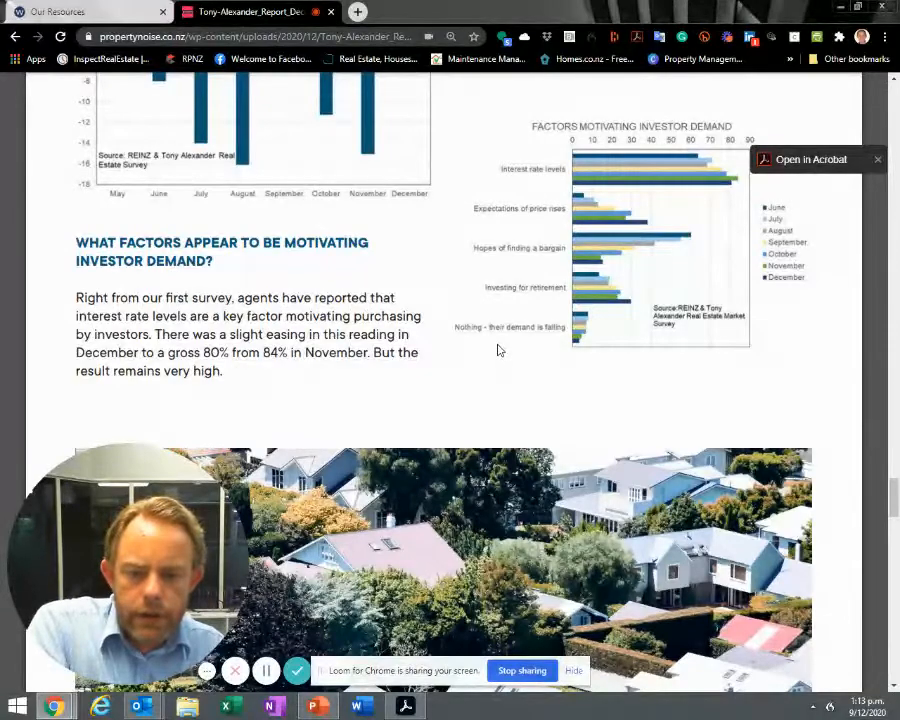
pyautogui.scroll(-3)
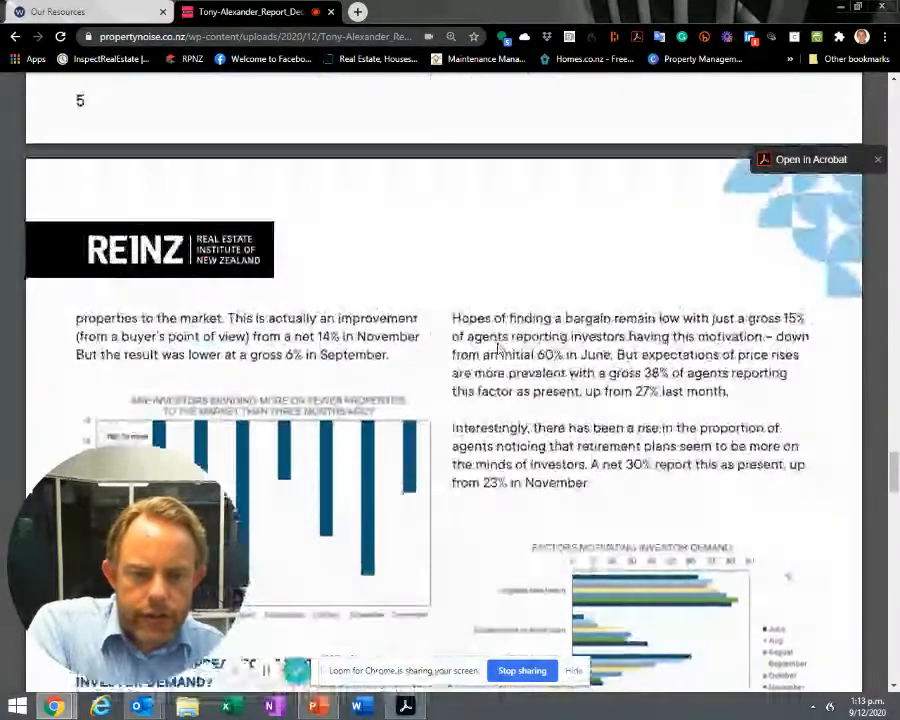
# Step: Scroll through page 7's regional results table and the back page, returning to the opening page
pyautogui.scroll(-3)
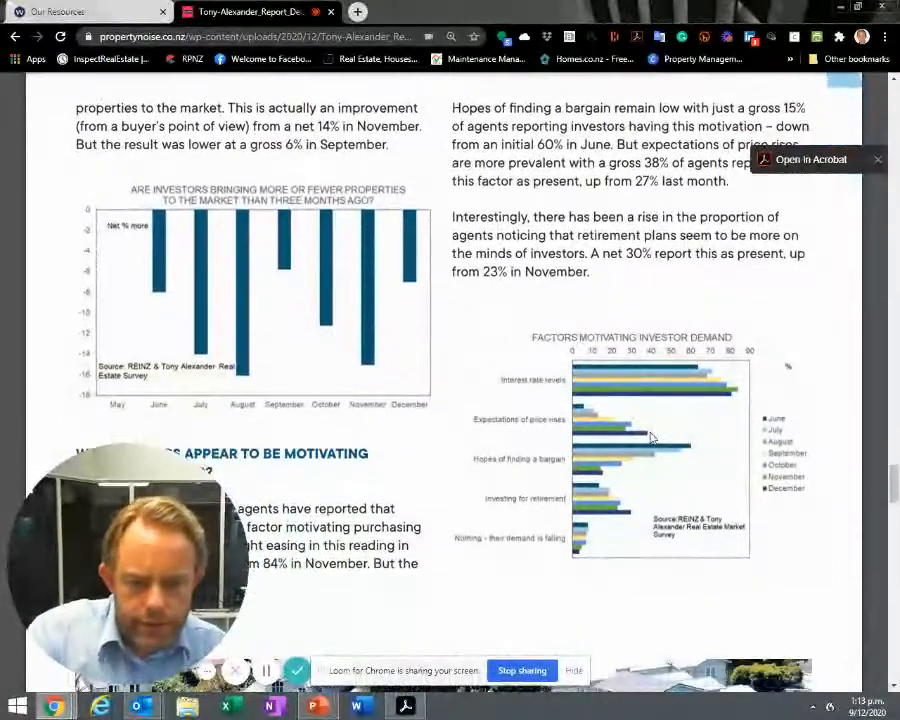
pyautogui.scroll(-3)
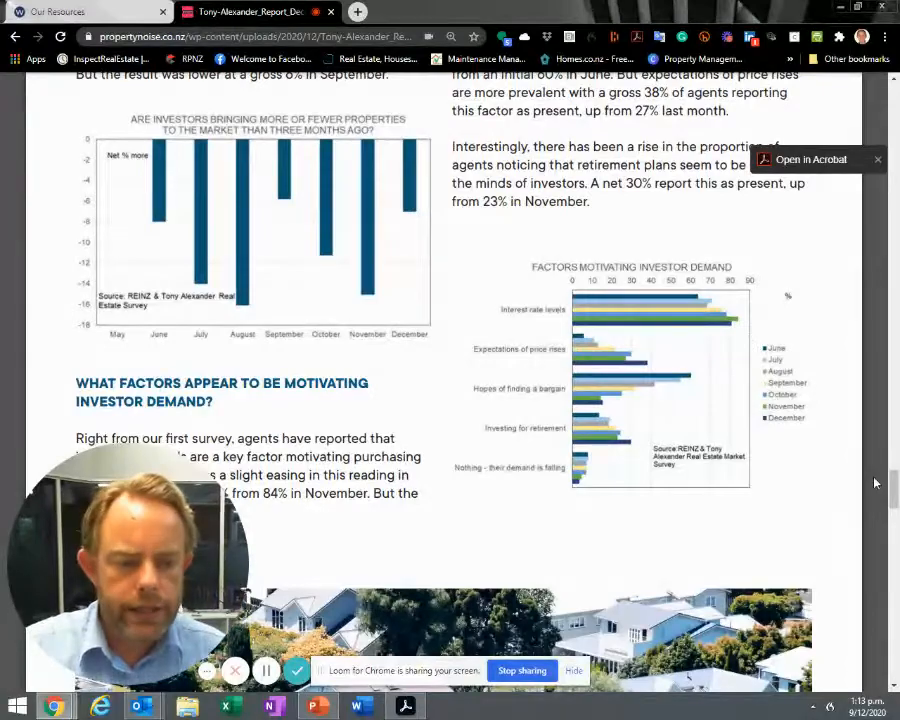
pyautogui.scroll(-3)
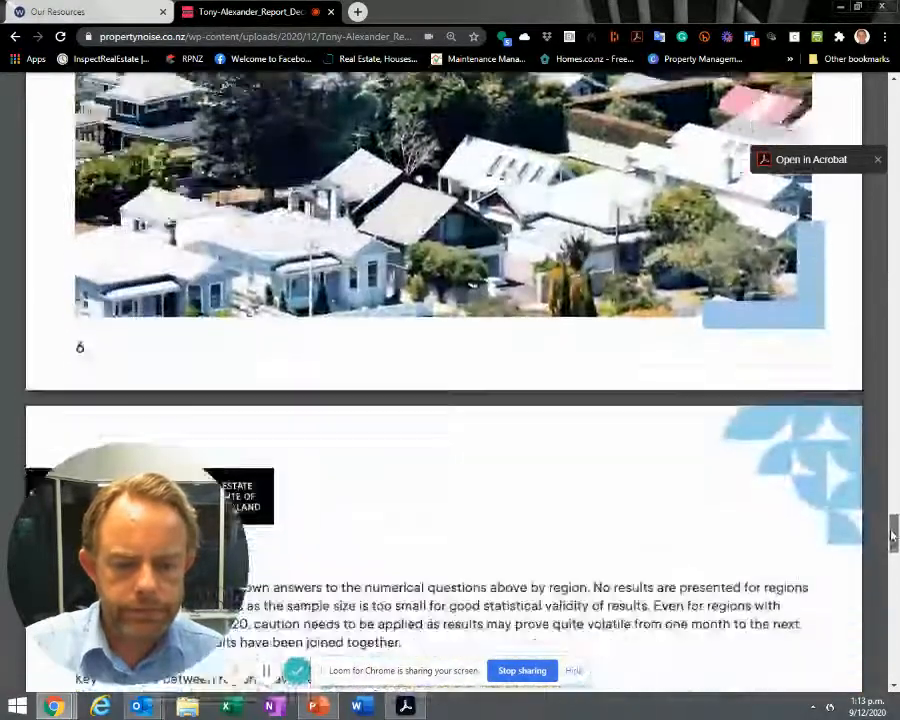
pyautogui.scroll(-3)
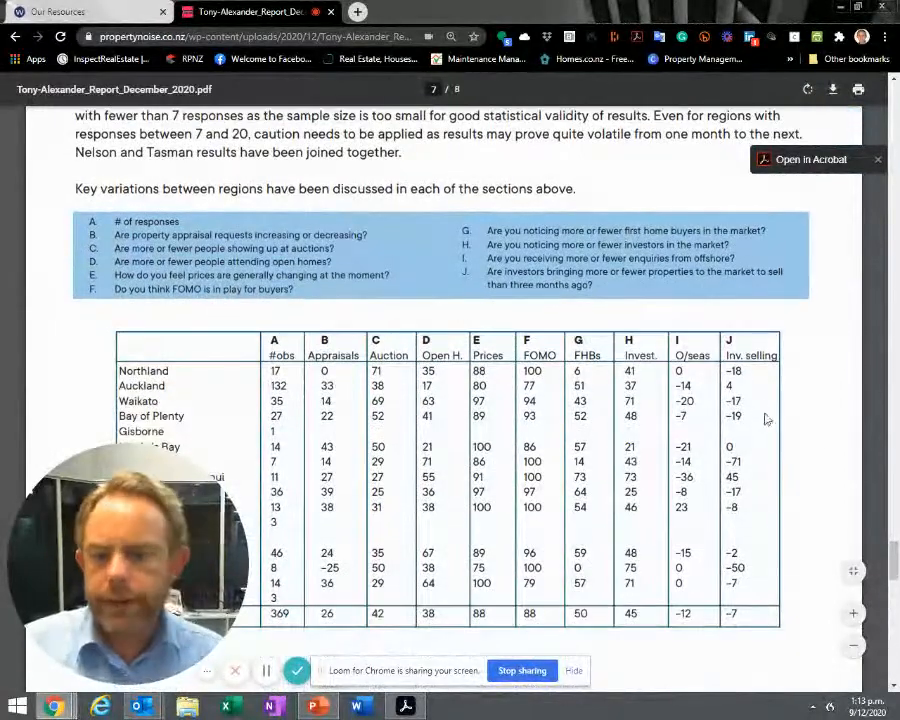
pyautogui.scroll(-3)
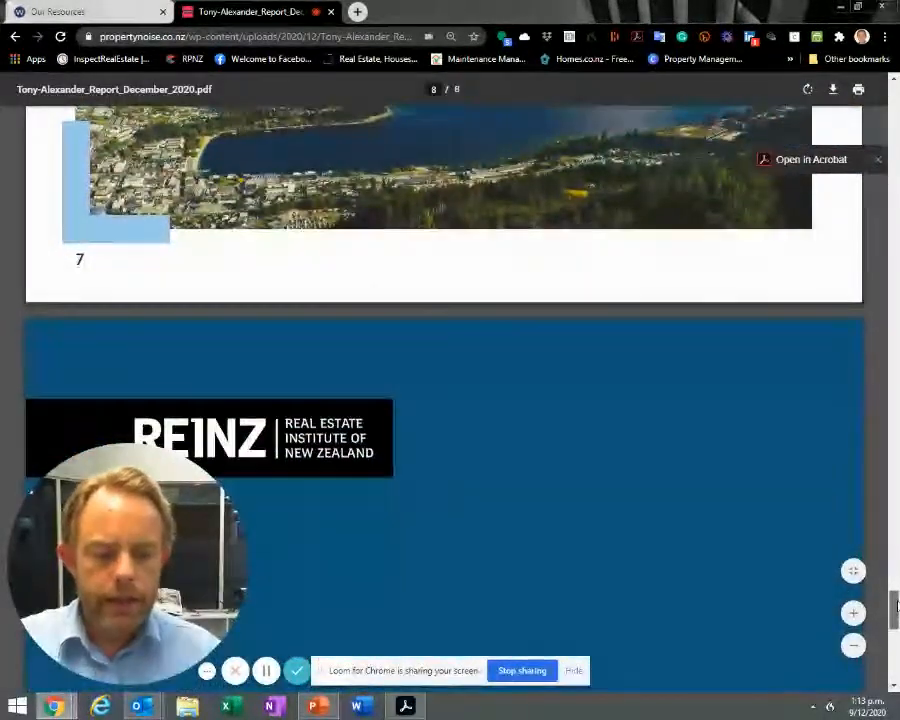
pyautogui.scroll(-3)
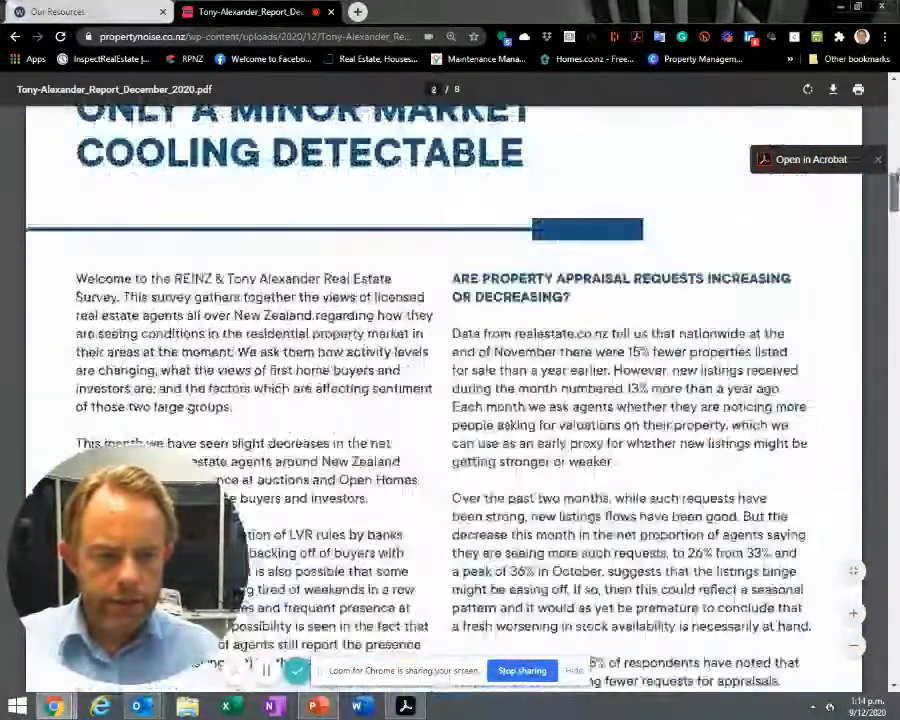